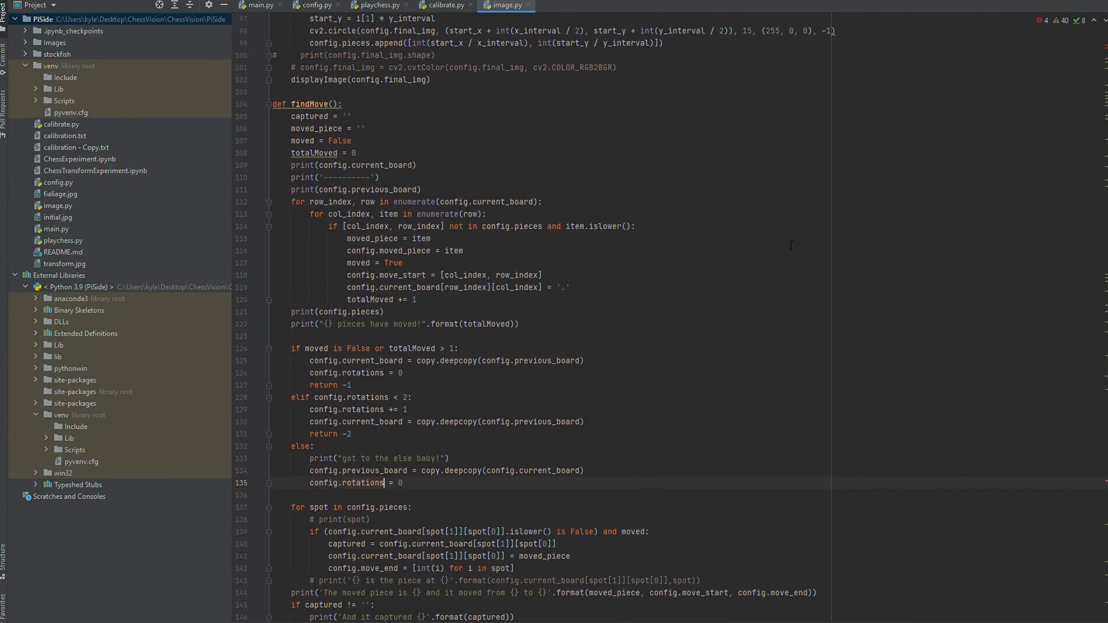
scroll("down", 3)
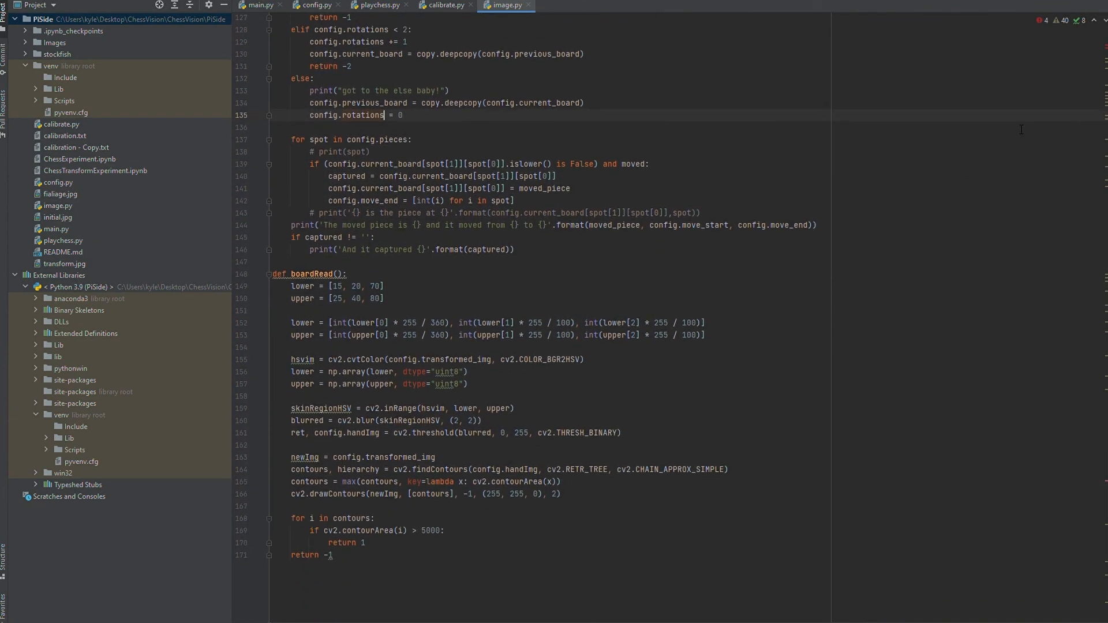